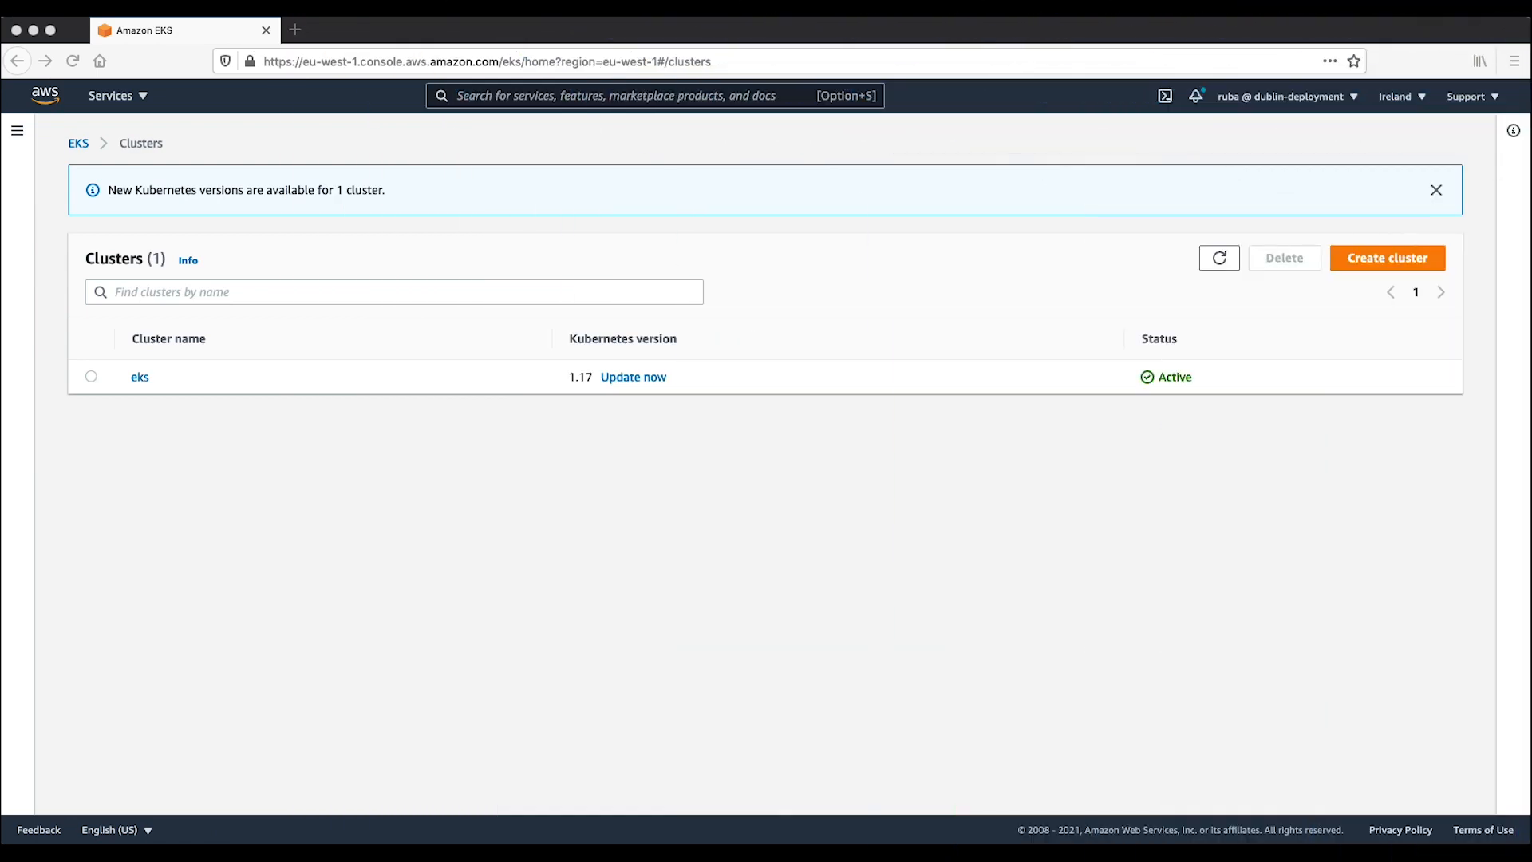
Check the local IAM user identity and update kubeconfig for cluster eks in eu-west-1
left_click(139, 376)
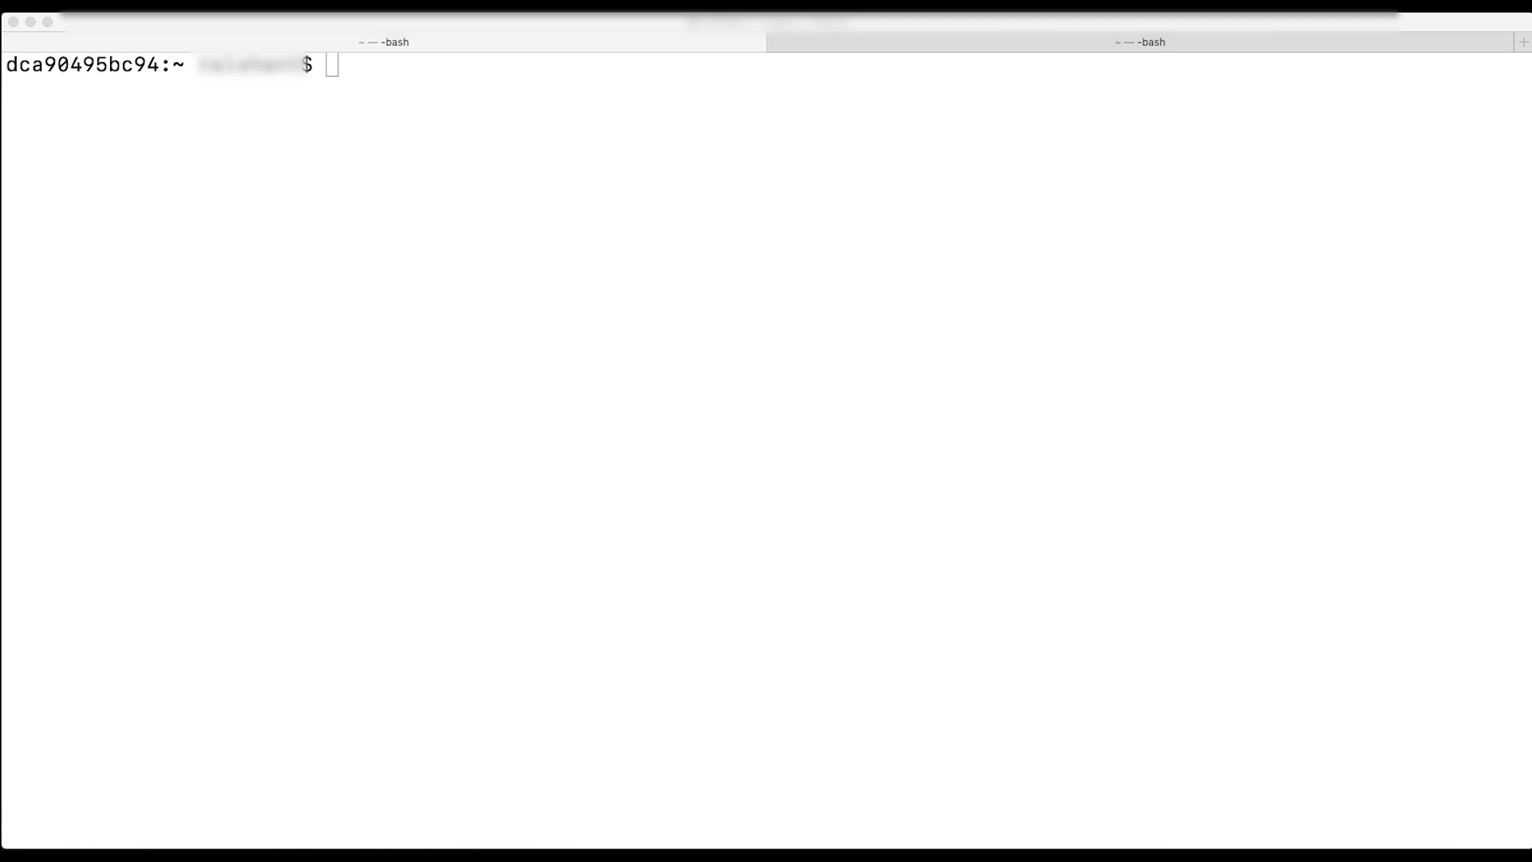
type("aws sts get-caller-identity")
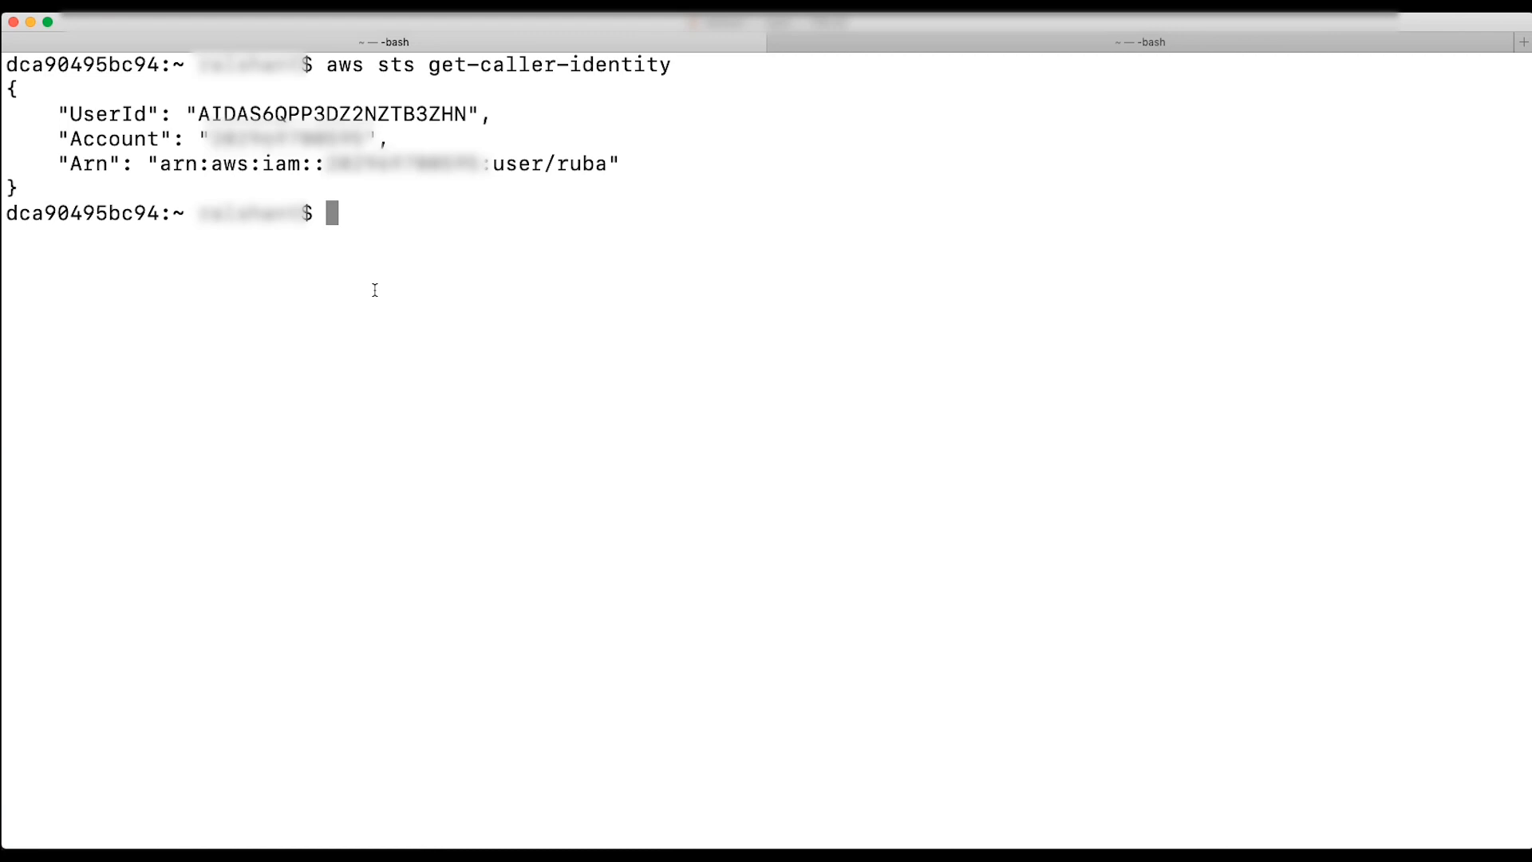
type("aws eks update-kubeconfig --name eks --region eu-west-1")
type("kubectl get svc")
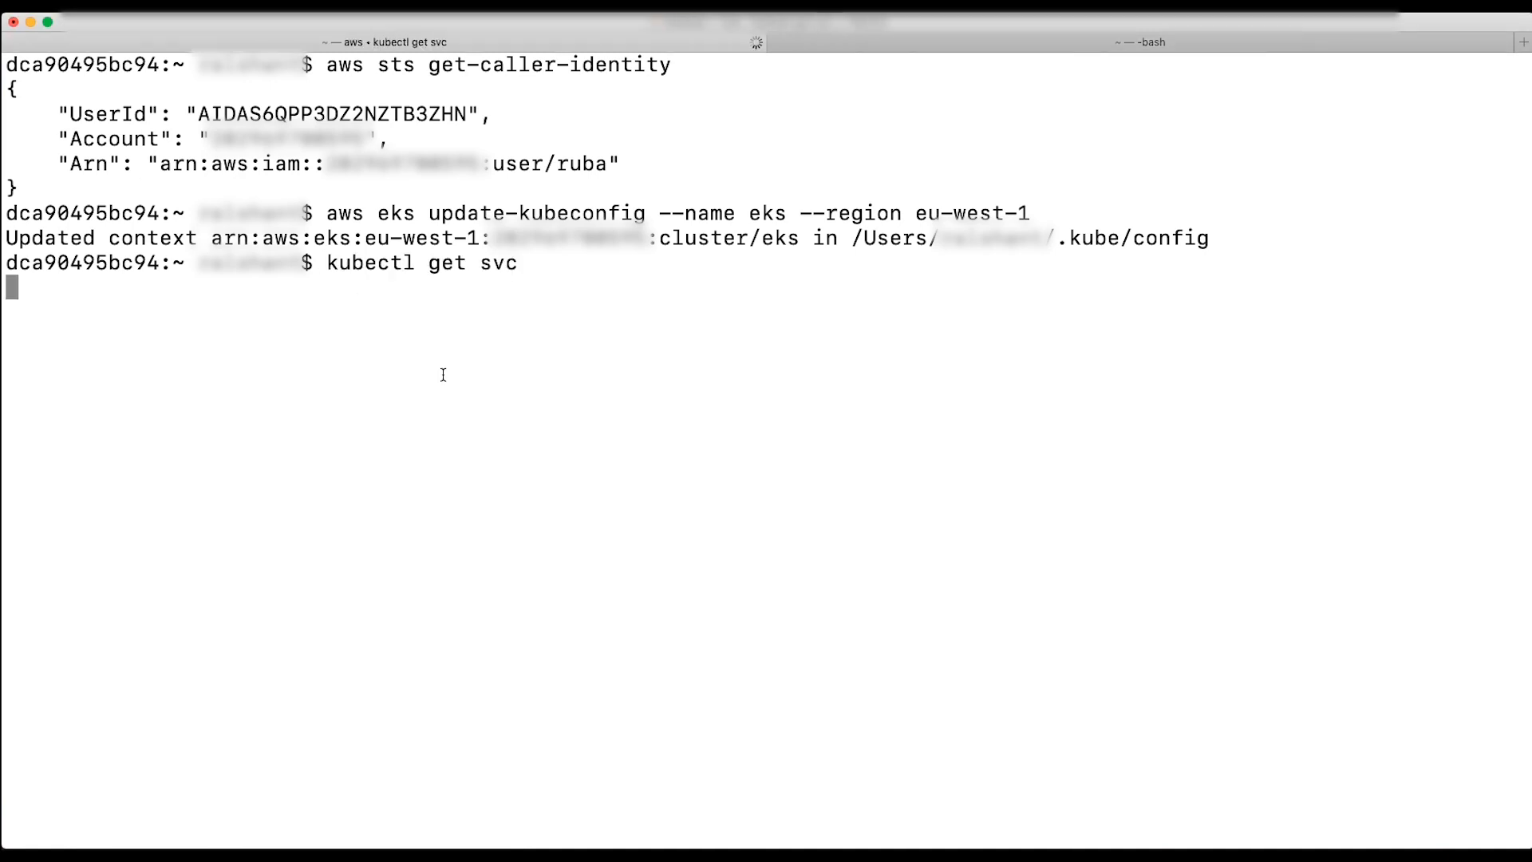
key("Return")
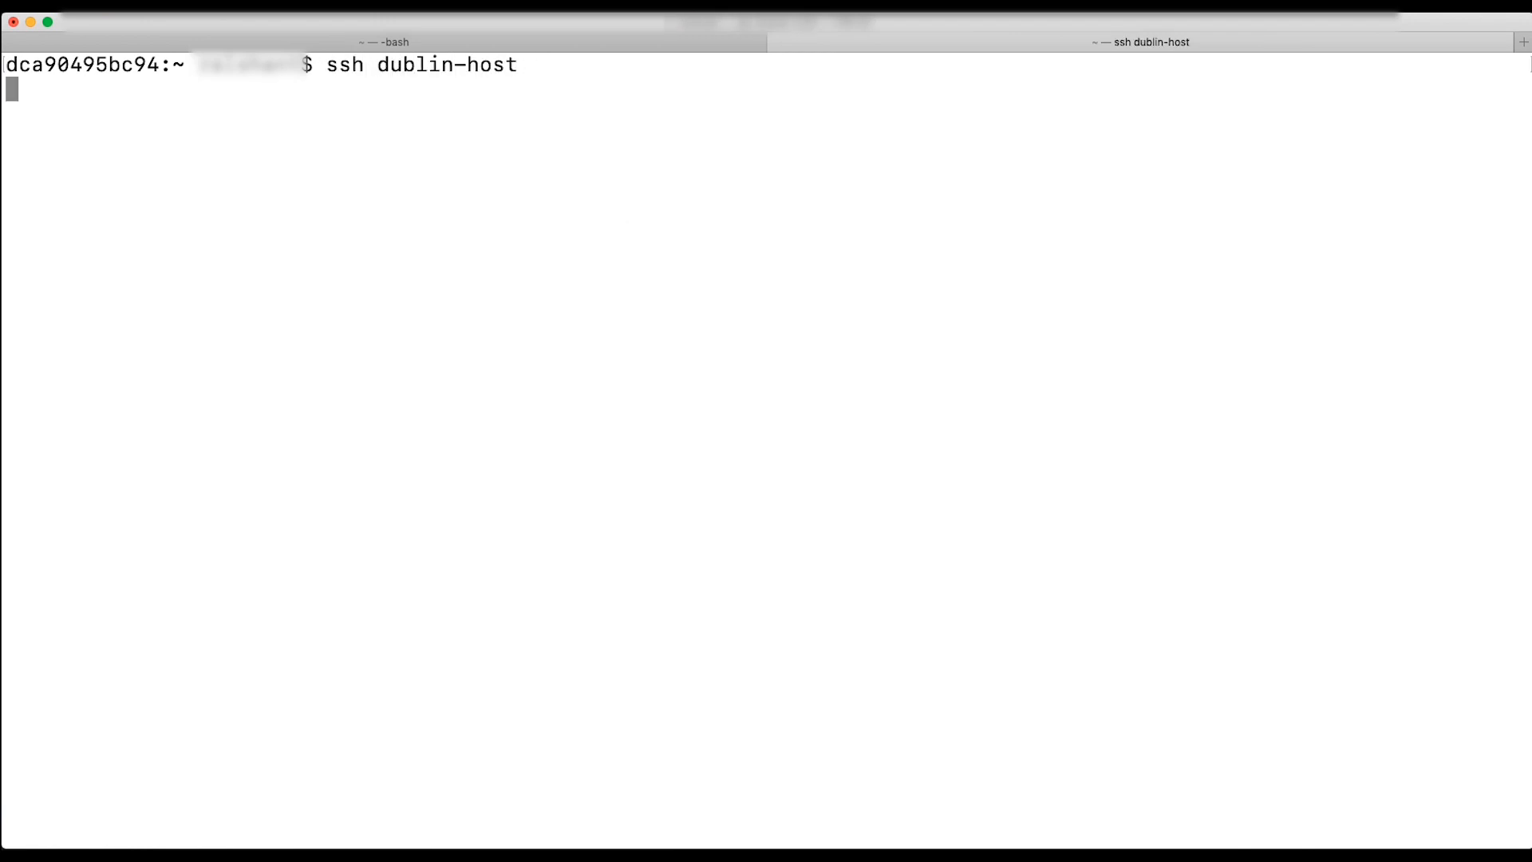
SSH into dublin-host, confirm the eks-access assumed role, and update kubeconfig for cluster eks
key("Return")
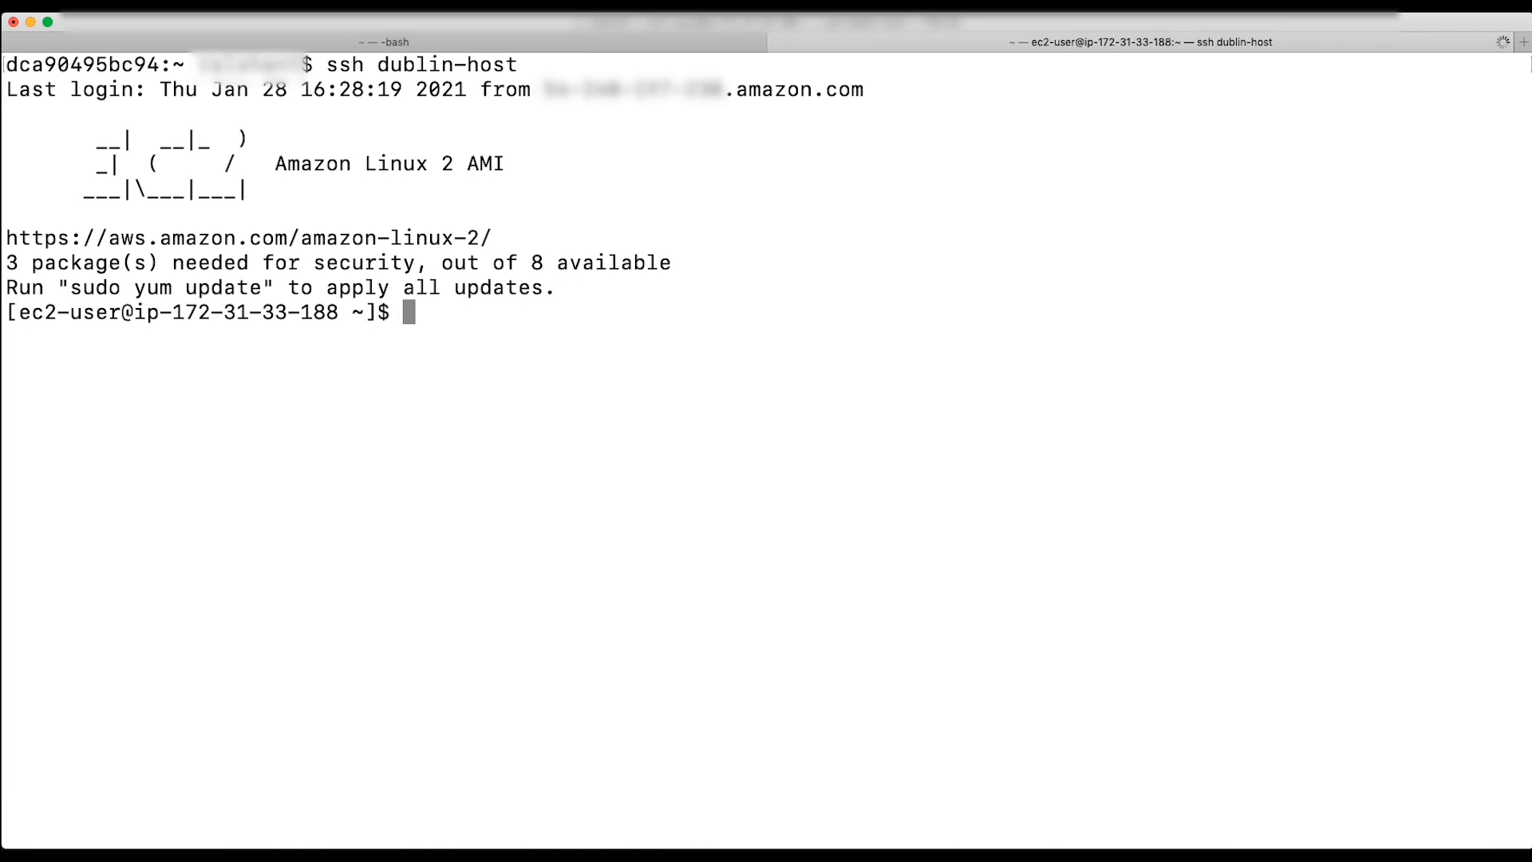
type("aws sts get-caller-identity")
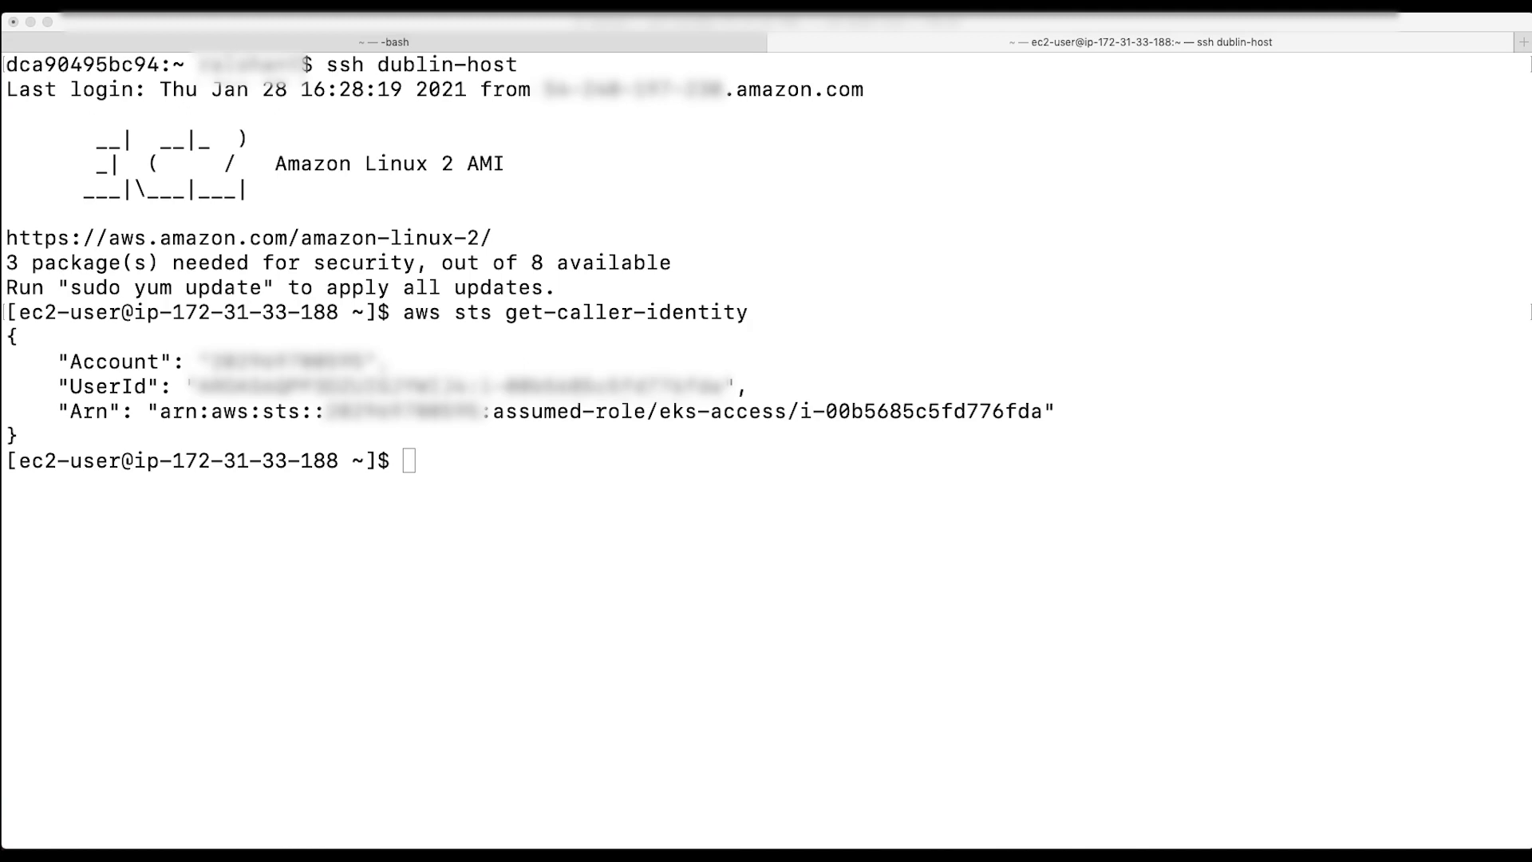
type("aws eks update-kubeconfig --name eks --region eu-west-1")
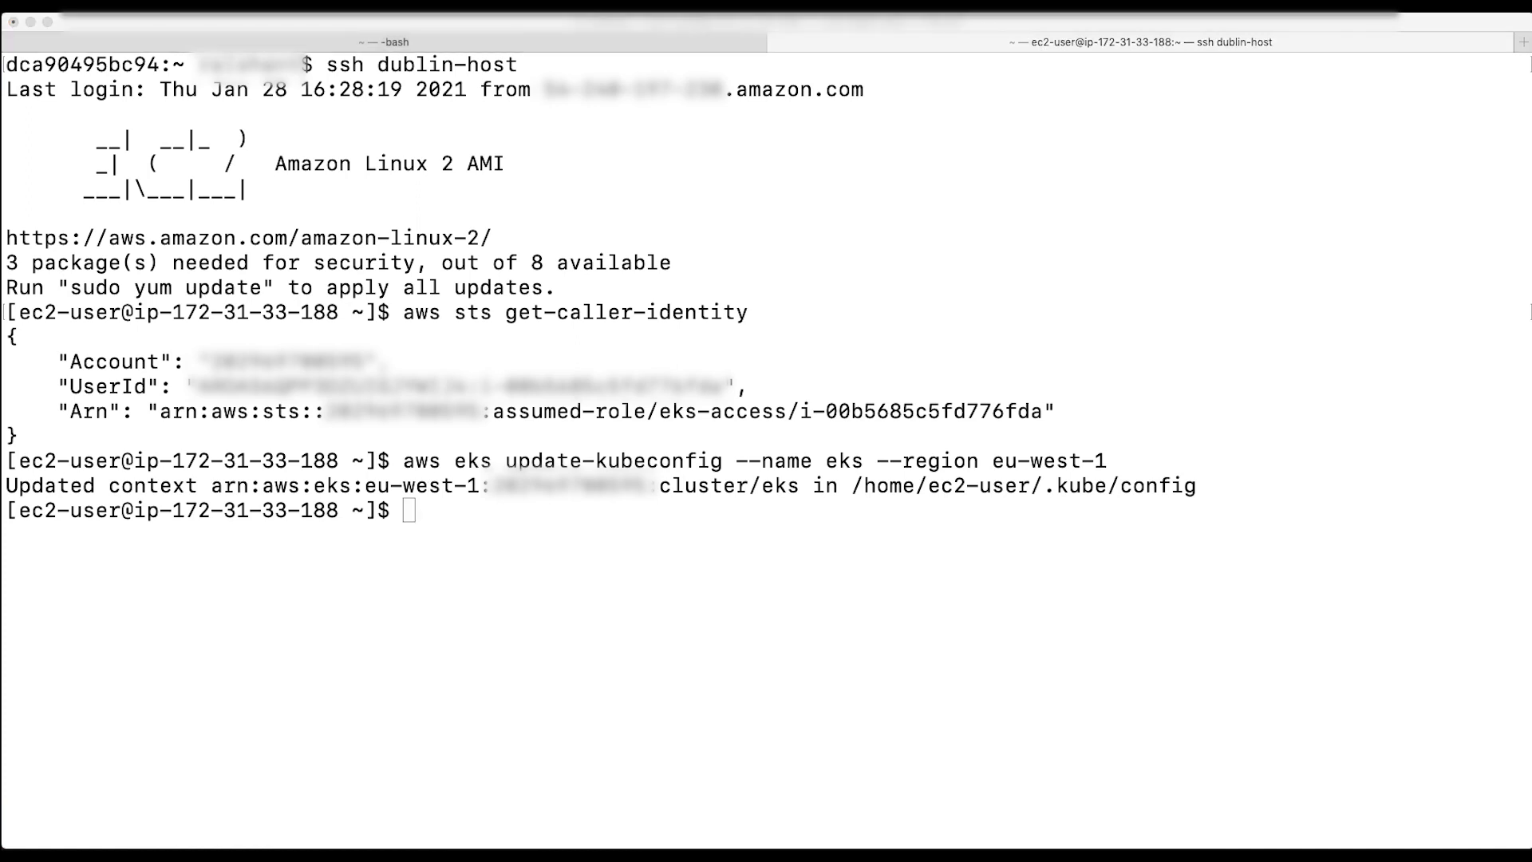
type("kubectl get svc")
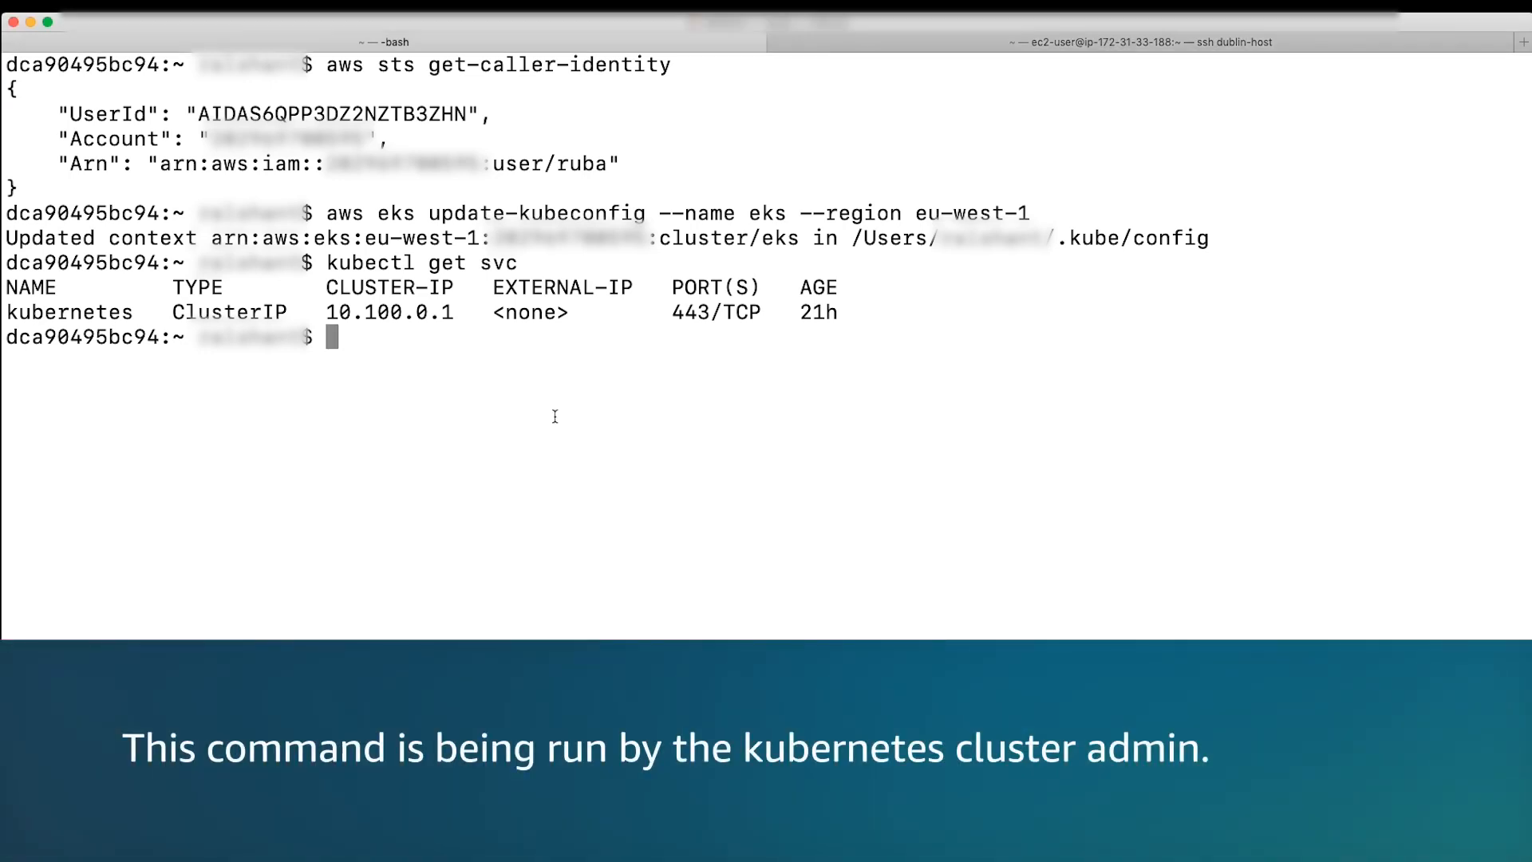
Run kubectl edit configmap aws-auth -n kube-system to open it in vi
type("kubectl edit configmap aws-auth -n kube-system")
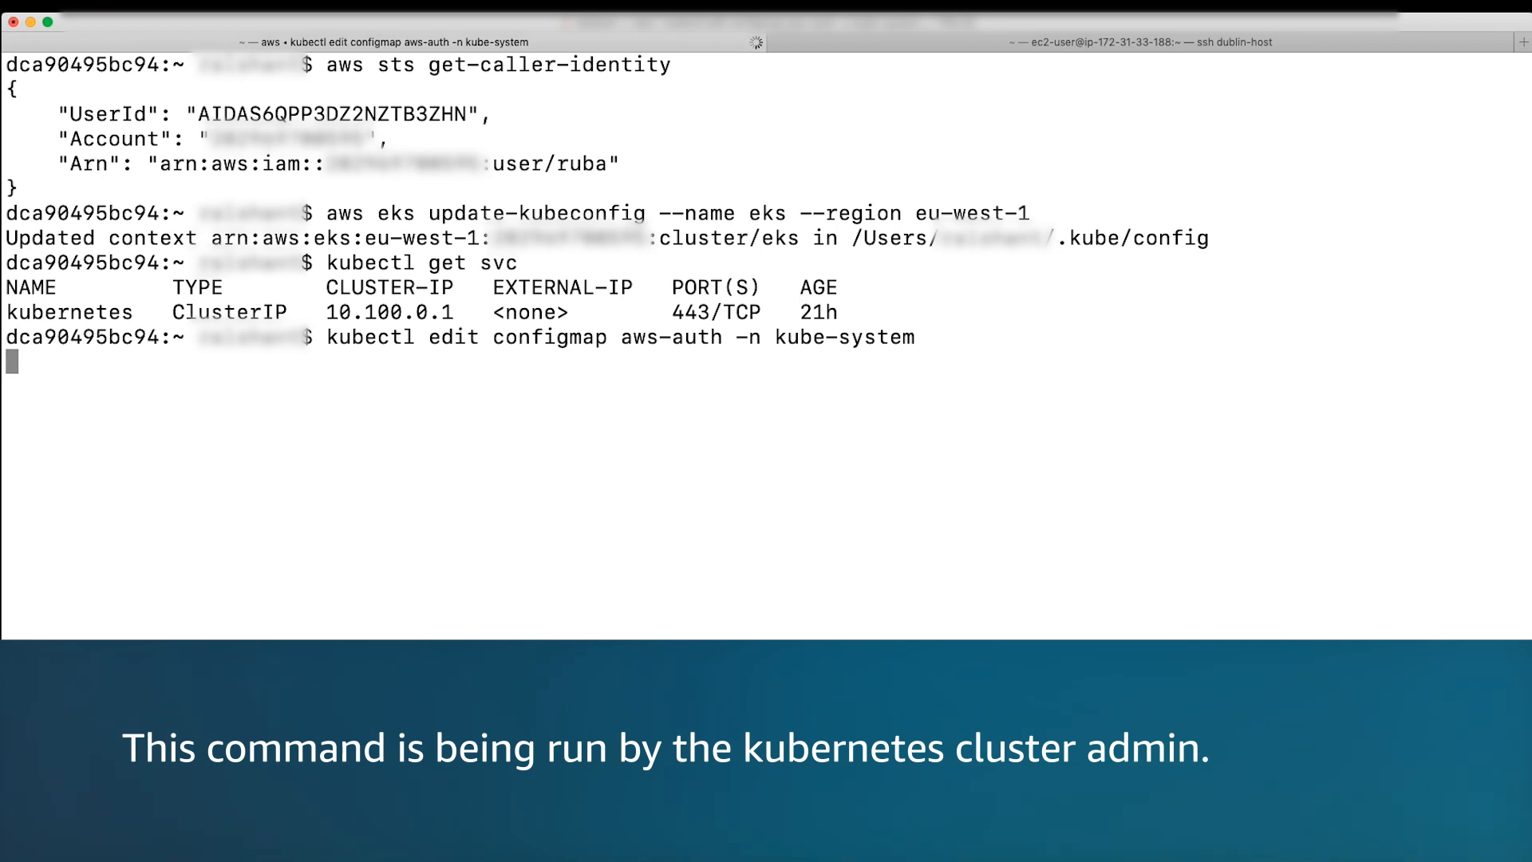
key("enter")
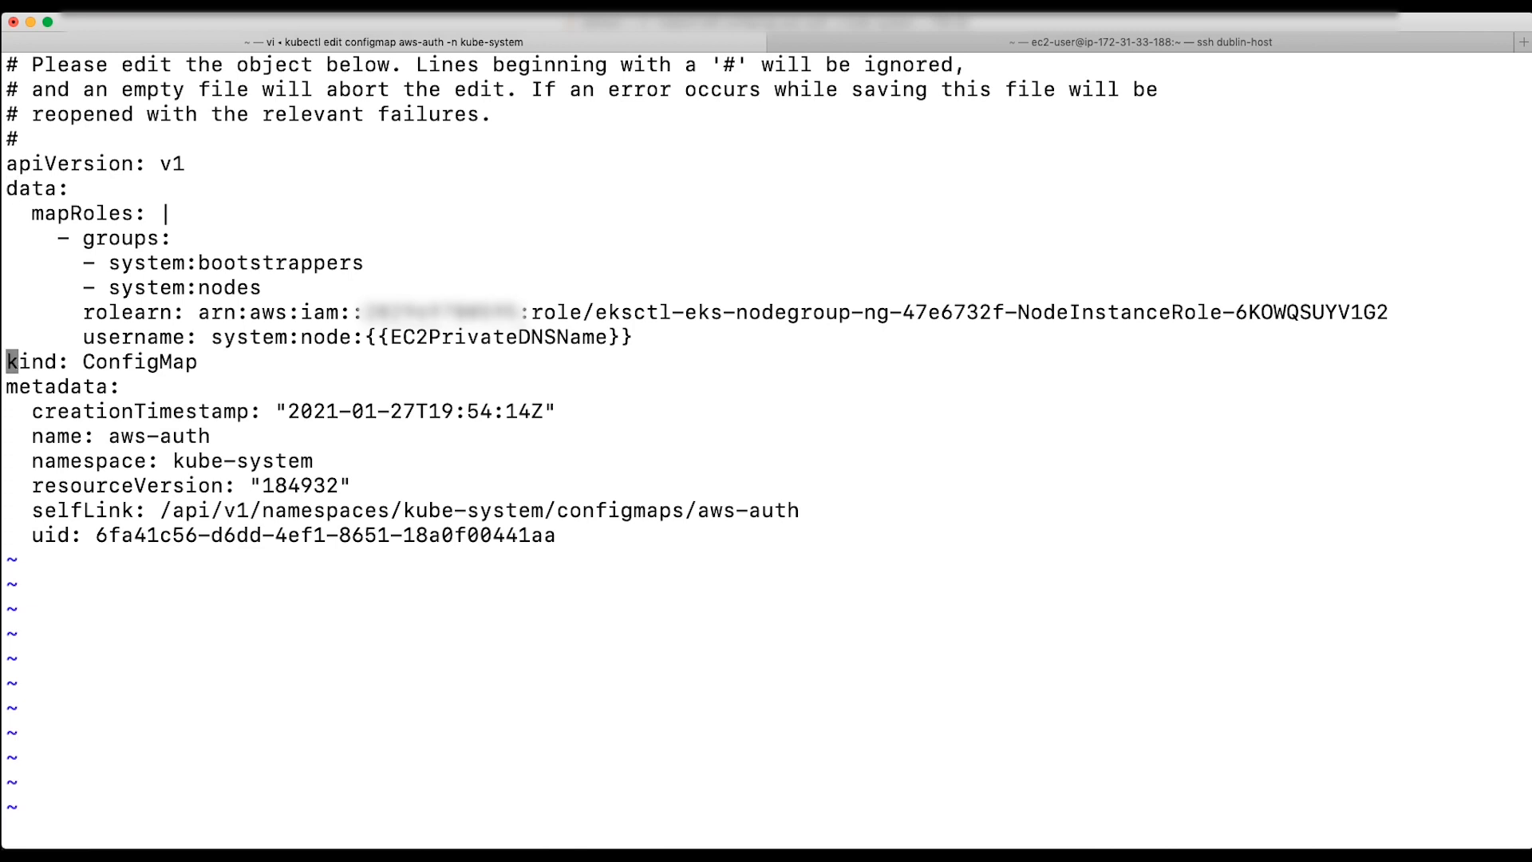
Open a new line in vi to add the EC2 role to mapRoles
key("o")
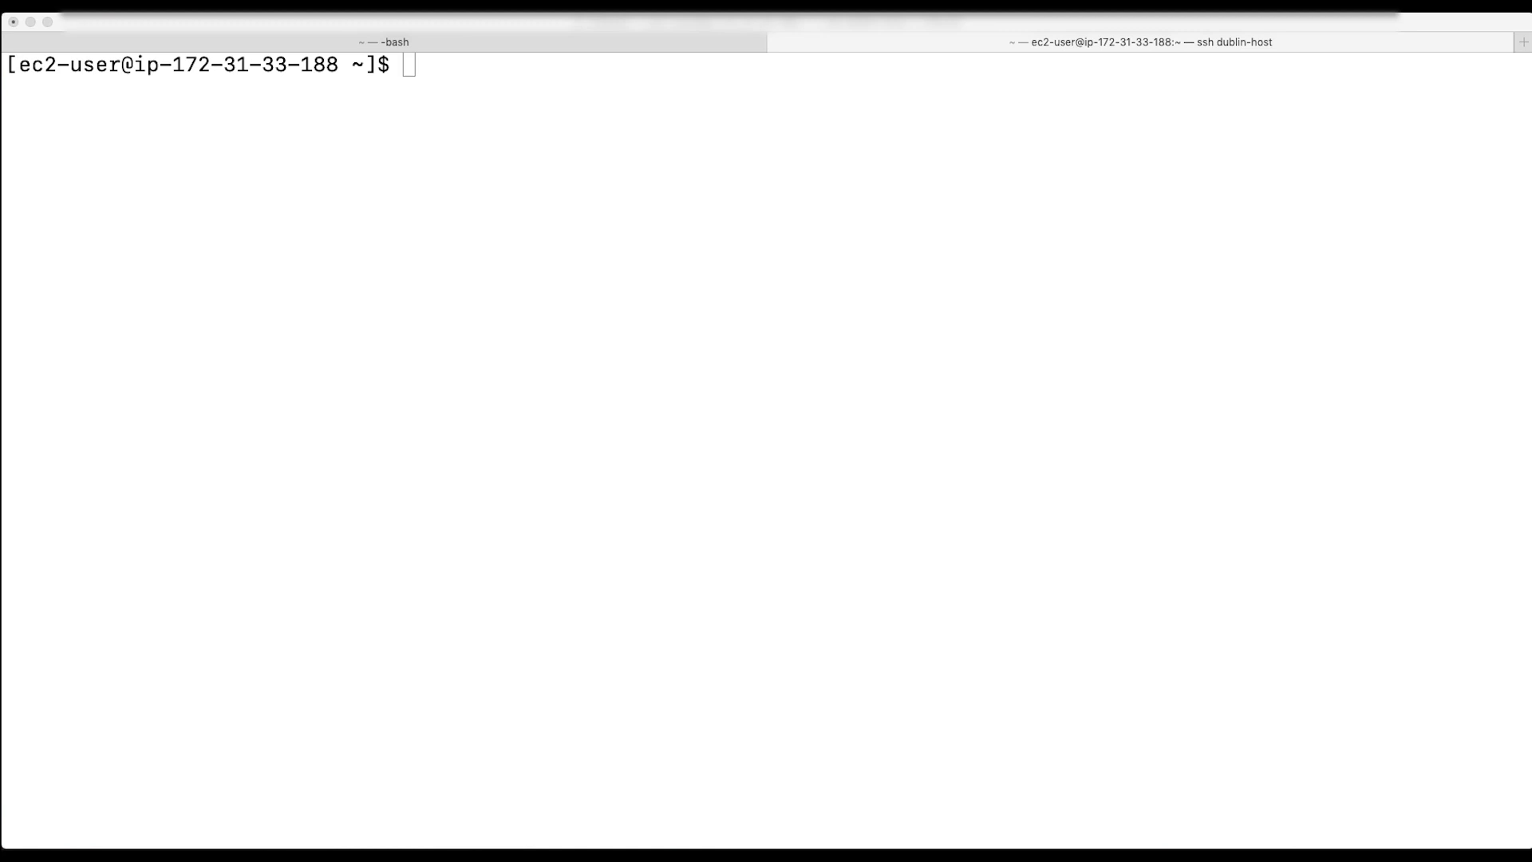
mouse_move(367, 210)
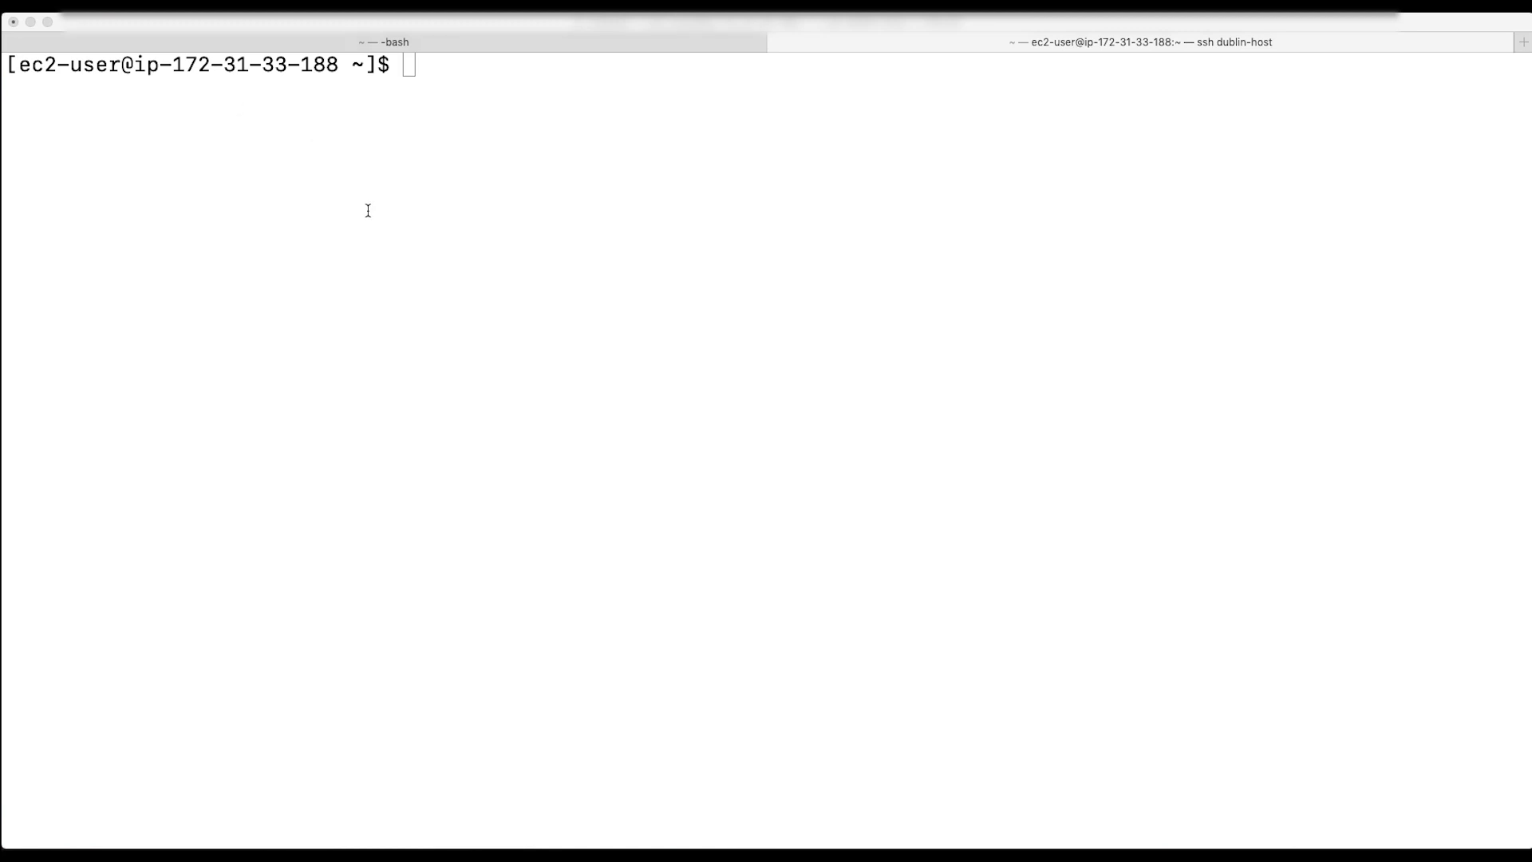
Run kubectl get svc on dublin-host to confirm the kubernetes service at 10.100.0.1
type("kubectl get svc")
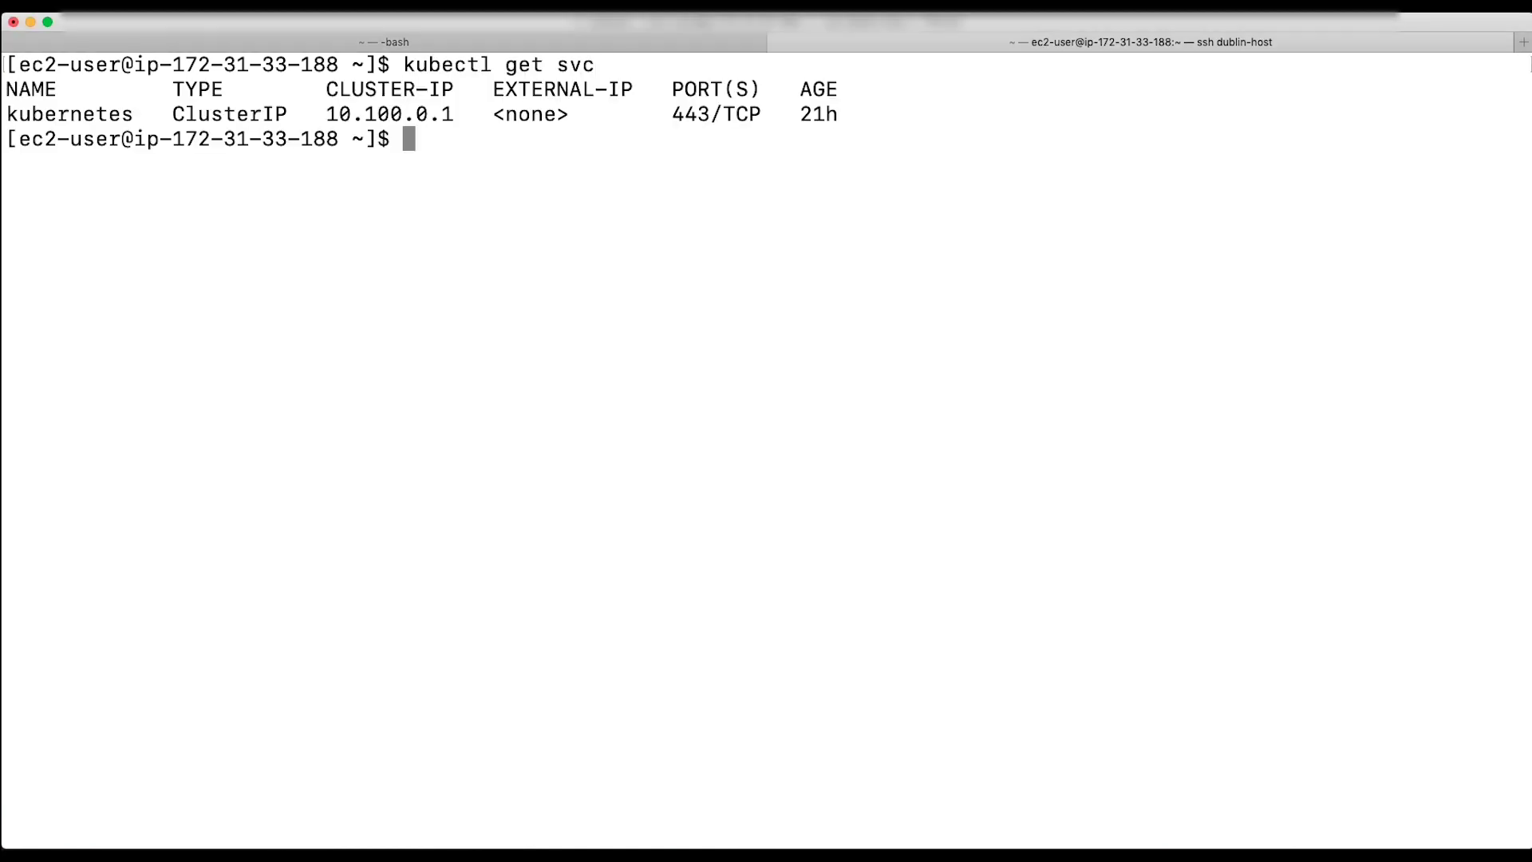